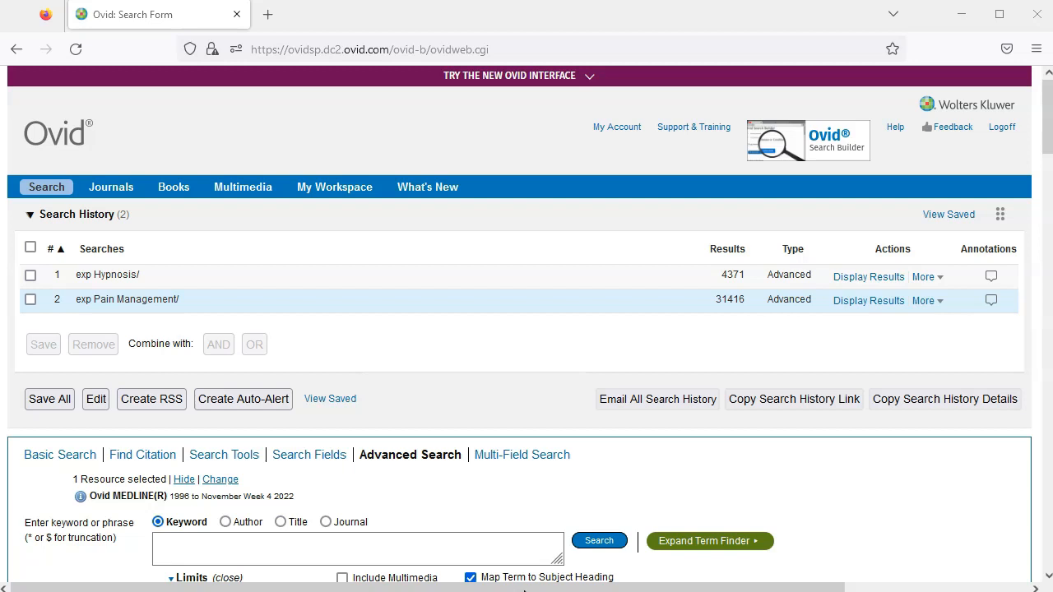
# Step: Search the keyword 'Hypnotherapy' unmapped to subject headings, giving 664 results
pyautogui.click(358, 548)
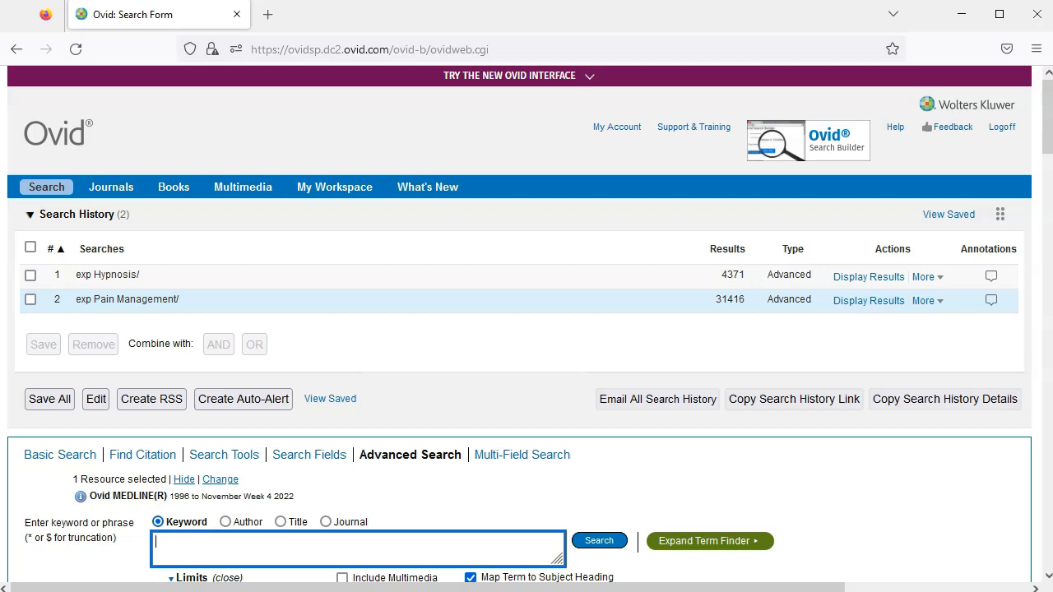
pyautogui.write('Hypnotherap')
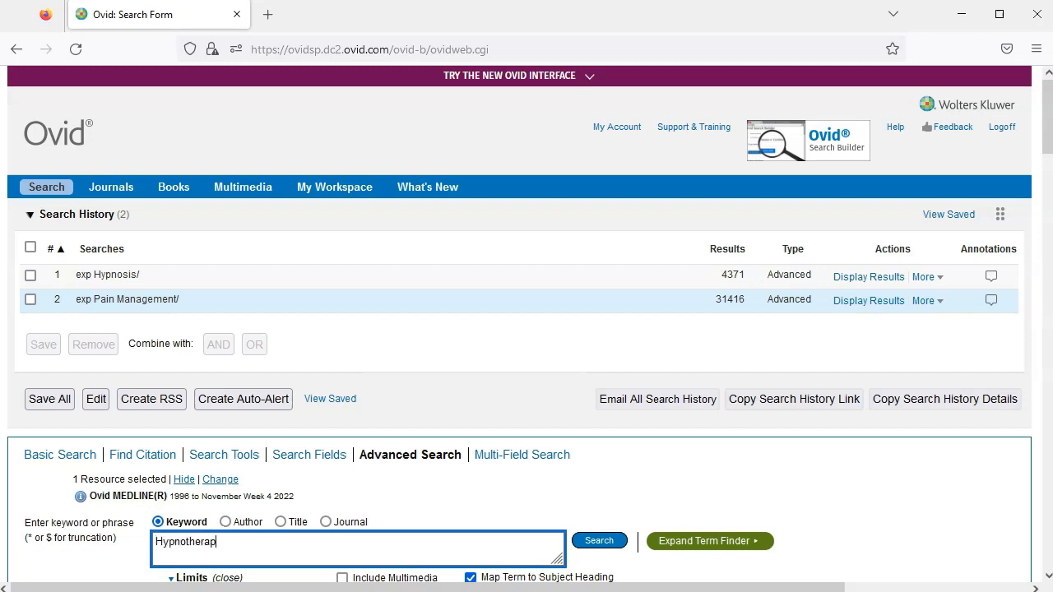
pyautogui.write('y')
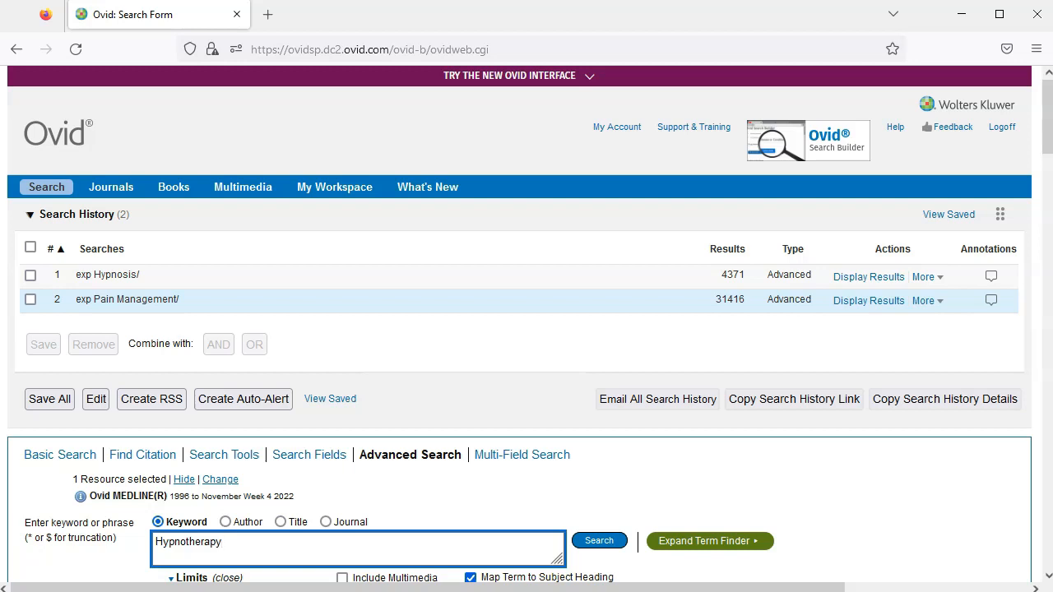
pyautogui.click(471, 576)
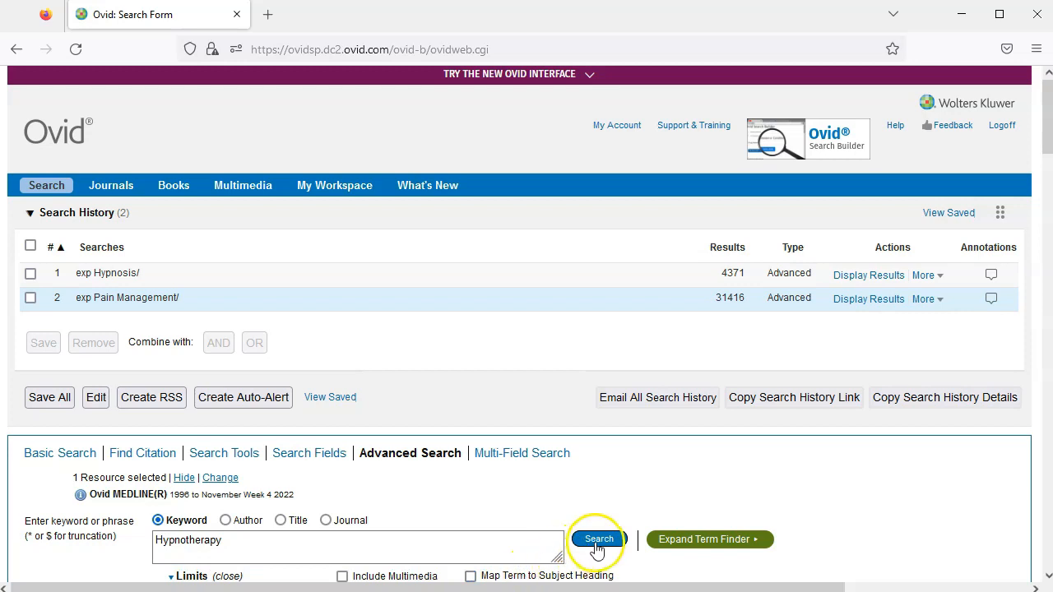
pyautogui.click(598, 539)
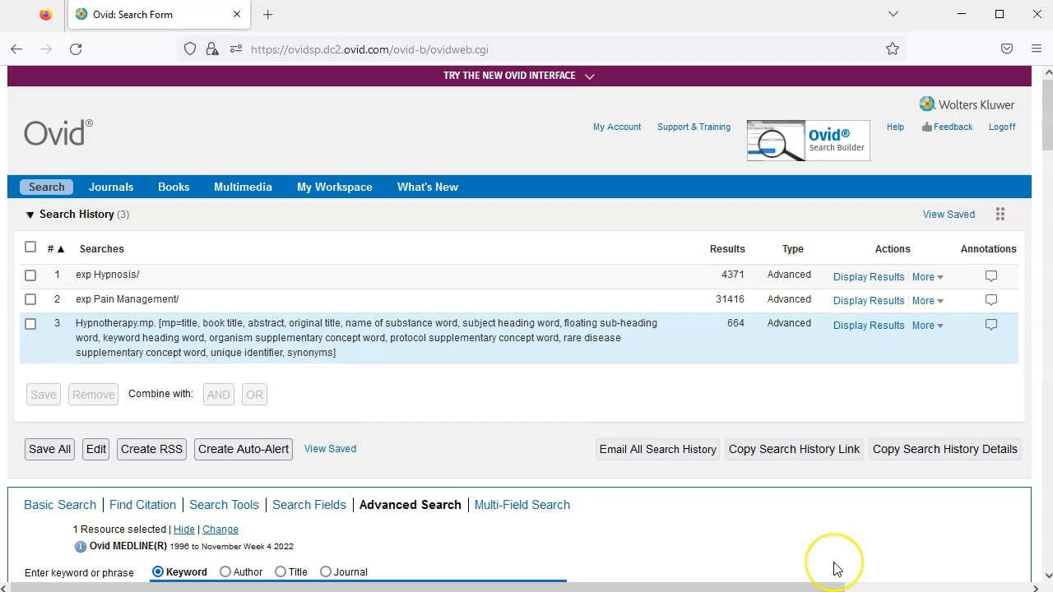
pyautogui.moveTo(837, 568)
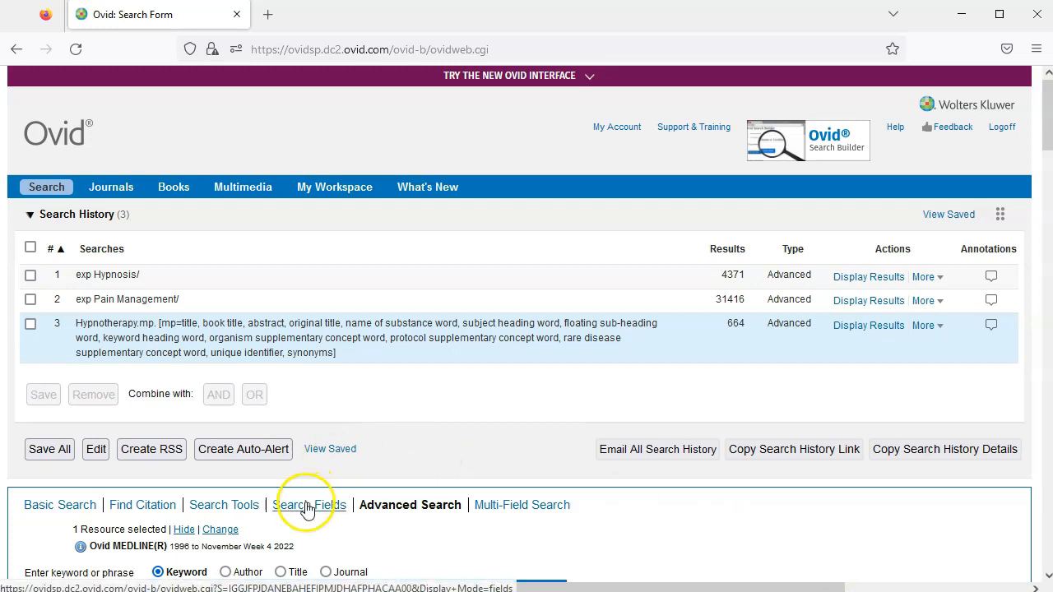
pyautogui.click(311, 504)
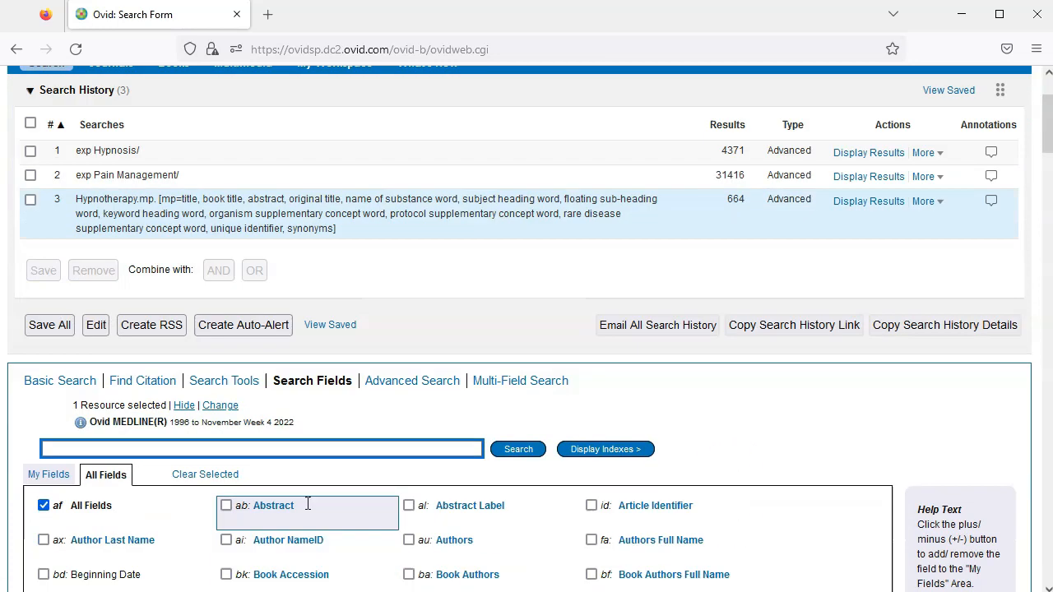
pyautogui.scroll(-3)
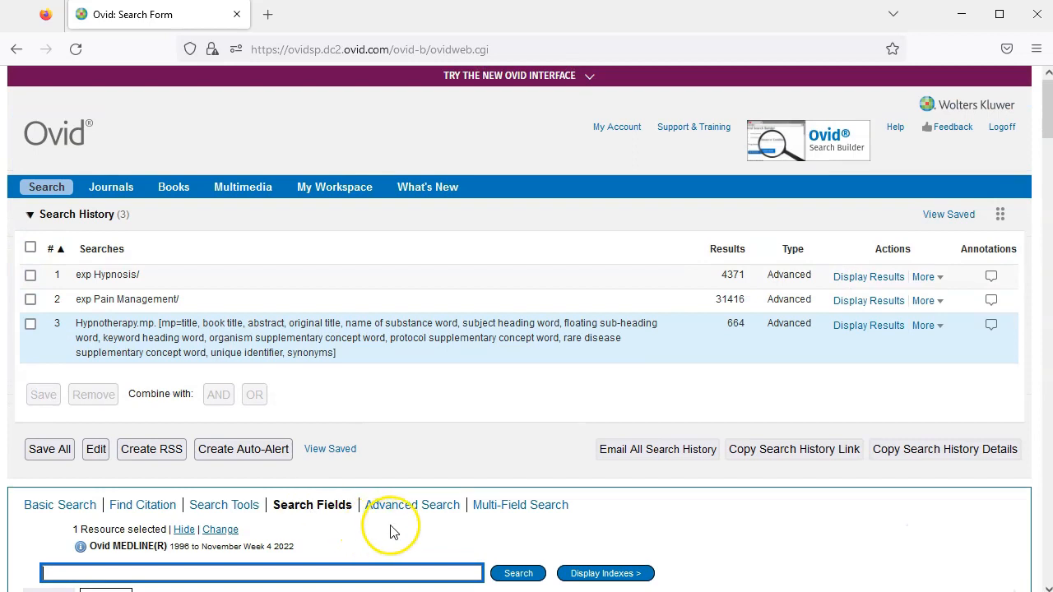
pyautogui.click(412, 504)
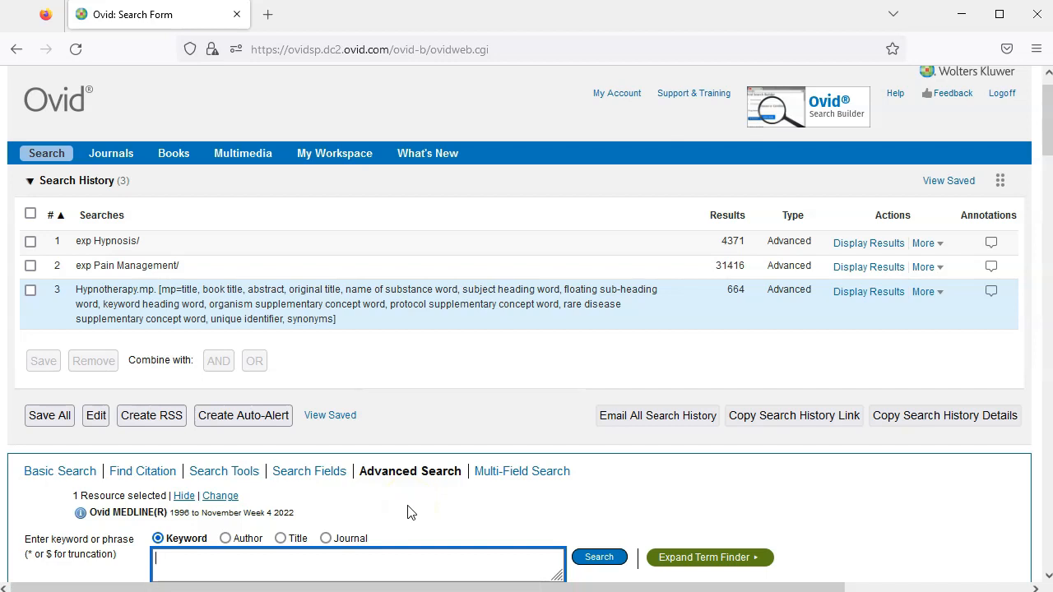
# Step: Search the keyword 'Pain relief', adding search 4 with 25,562 results
pyautogui.write('Pain relief')
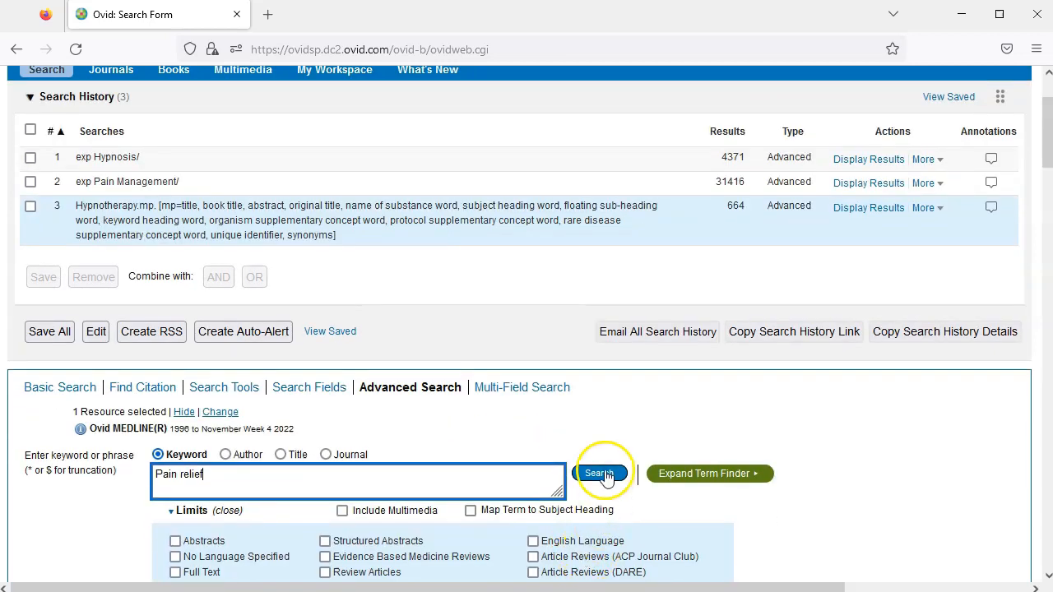
pyautogui.click(599, 473)
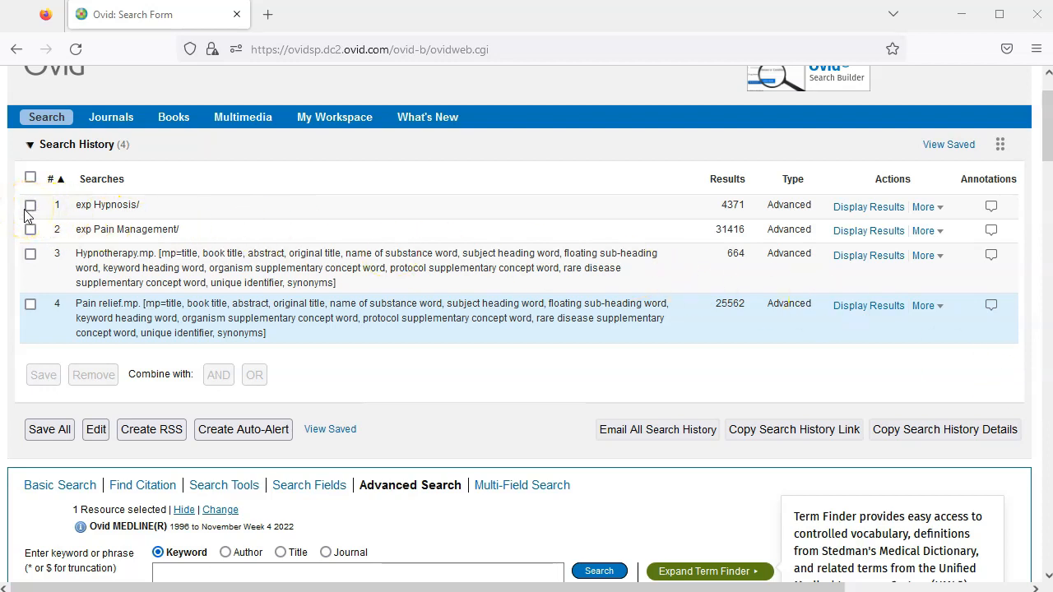
# Step: Combine searches 1 (exp Hypnosis) and 3 (Hypnotherapy) with OR for 4,579 results
pyautogui.click(31, 204)
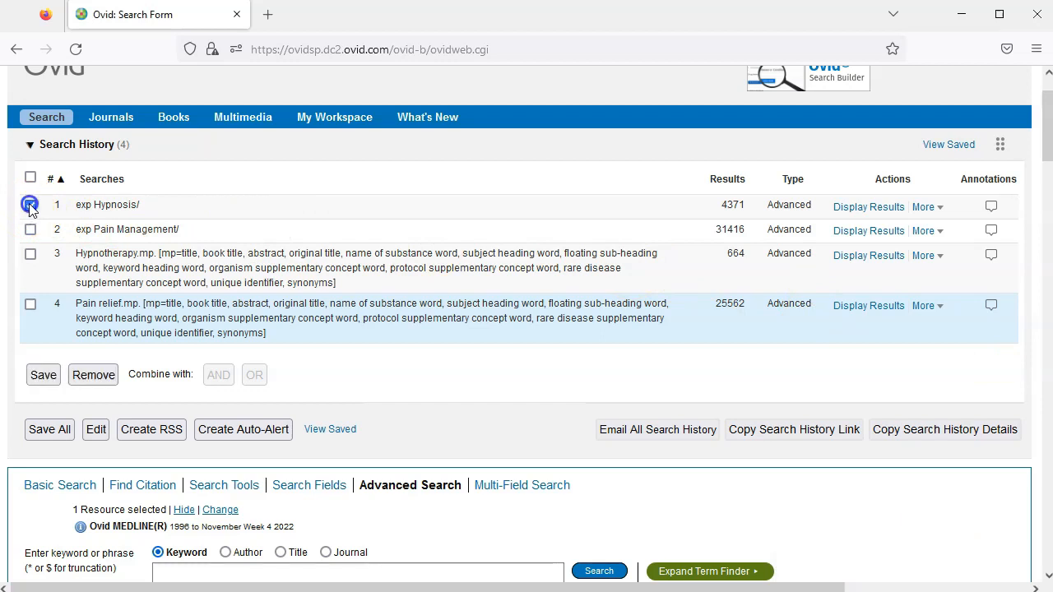
pyautogui.click(30, 204)
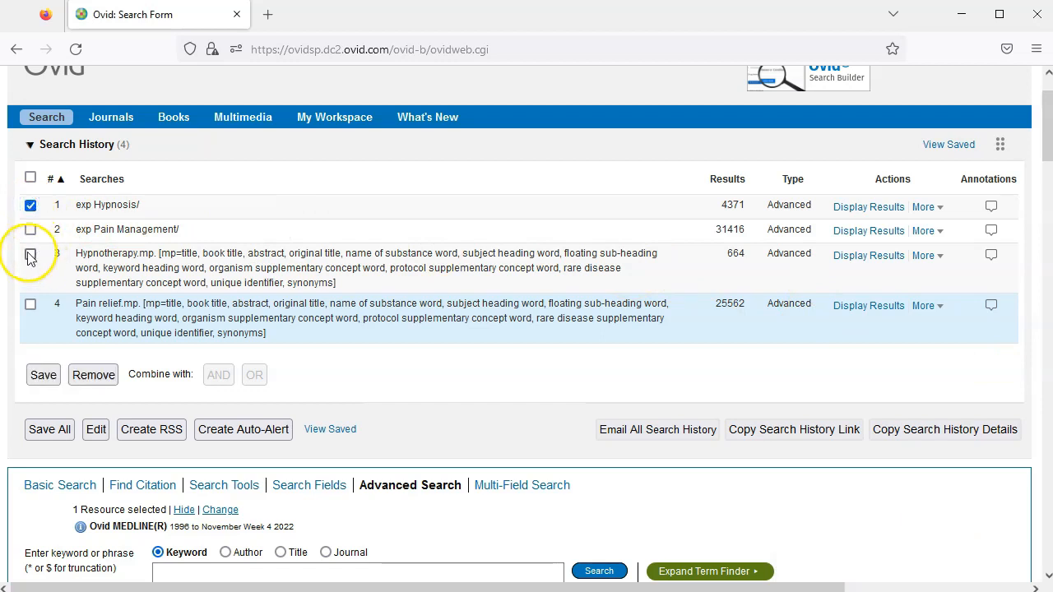
pyautogui.click(31, 255)
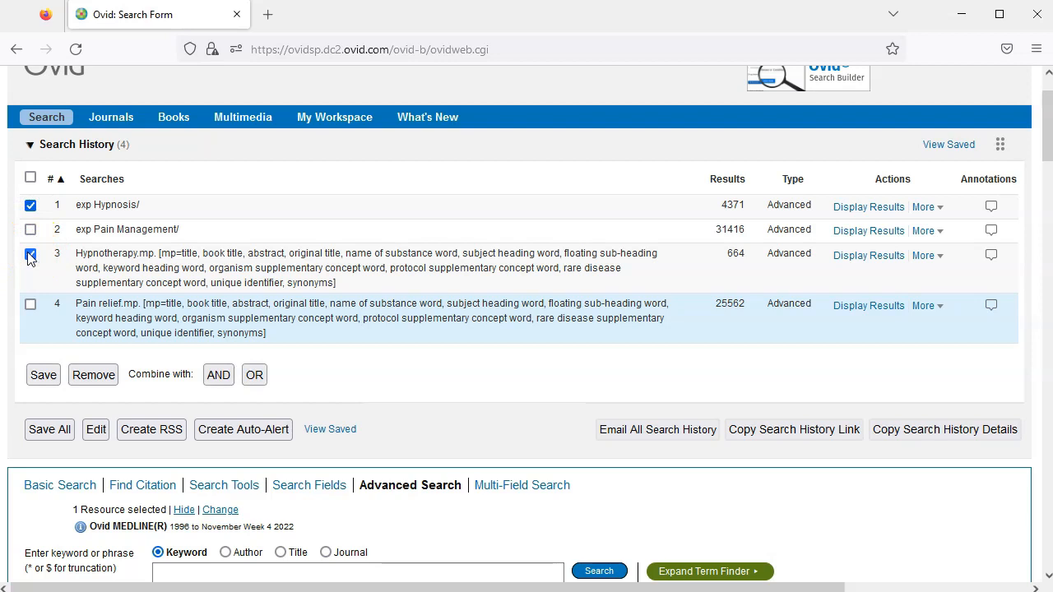
pyautogui.click(254, 375)
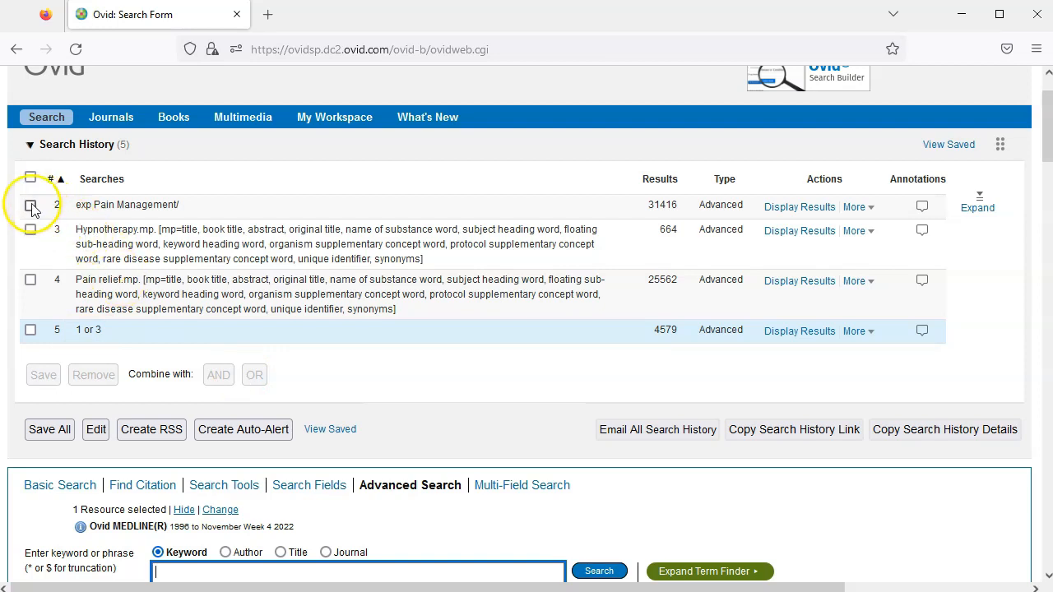
# Step: Combine searches 2 (exp Pain Management) and 4 (Pain relief) with OR for 53,044 results
pyautogui.click(30, 205)
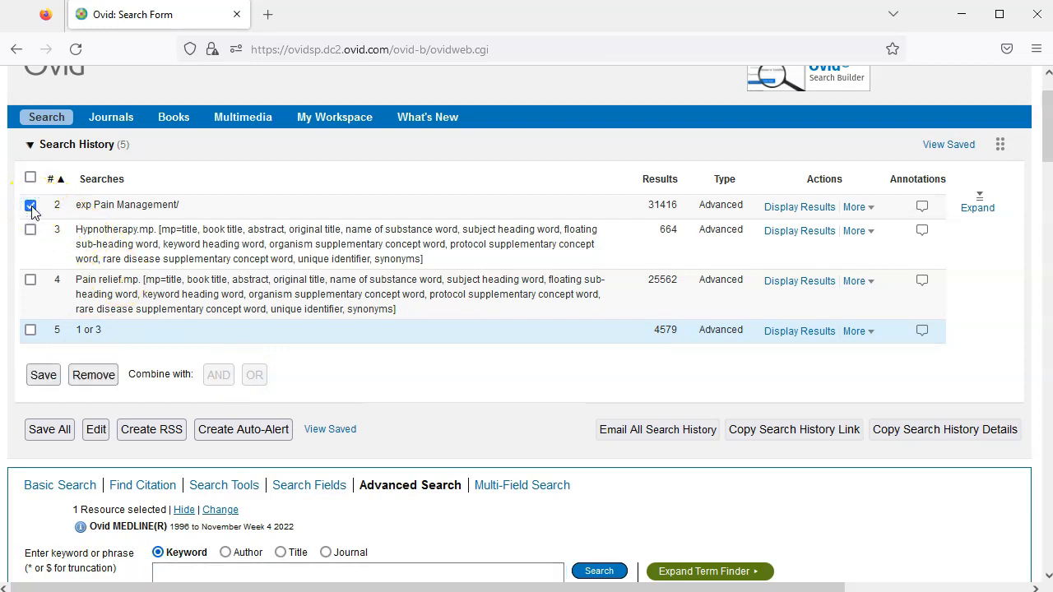
pyautogui.click(30, 279)
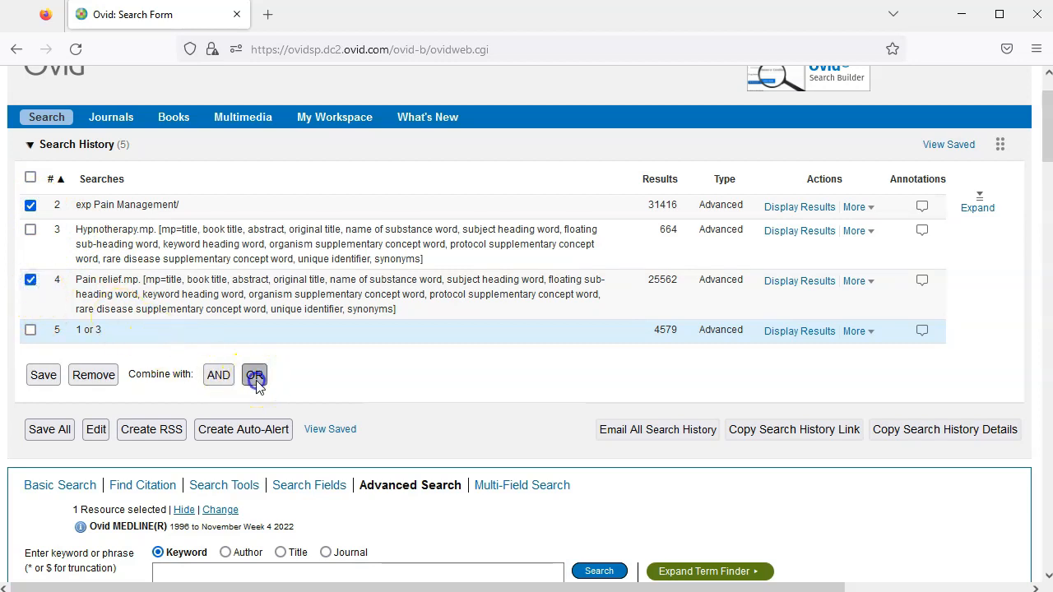
pyautogui.click(254, 375)
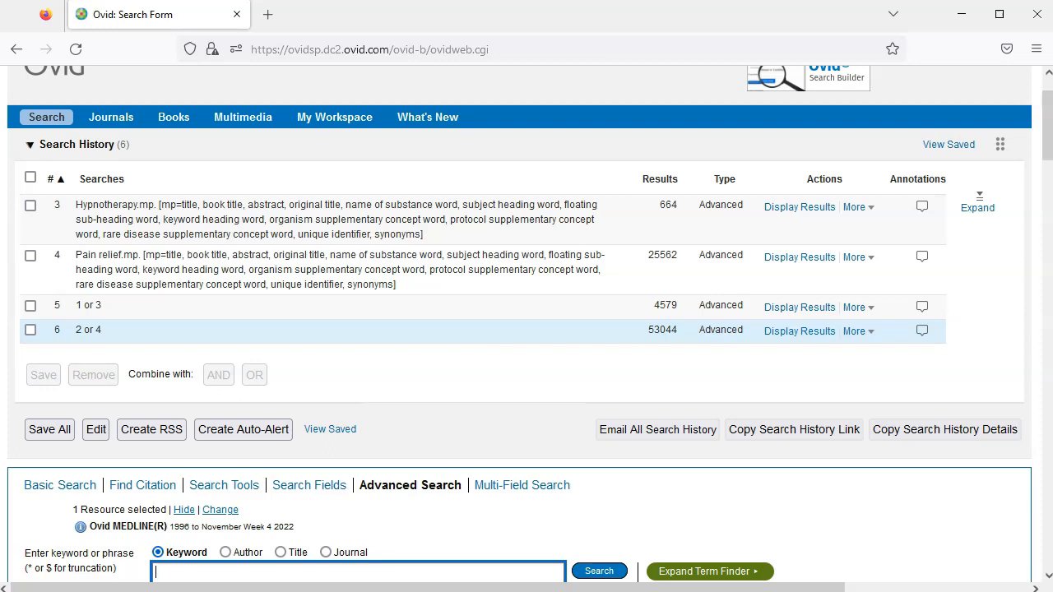
pyautogui.moveTo(9, 310)
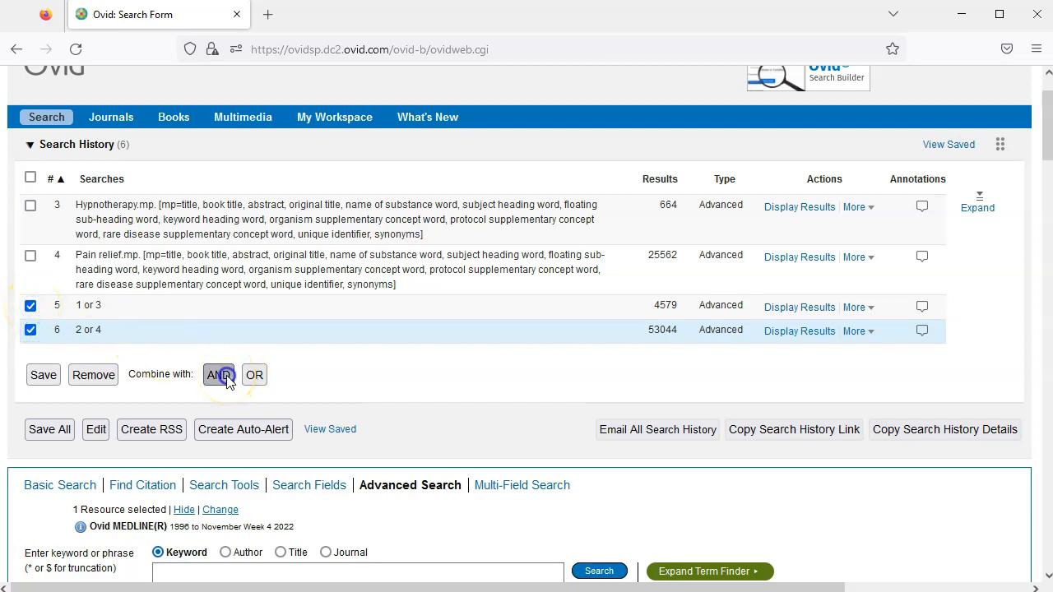
# Step: Combine searches 5 AND 6 into search 7 and browse its 366 results
pyautogui.click(218, 374)
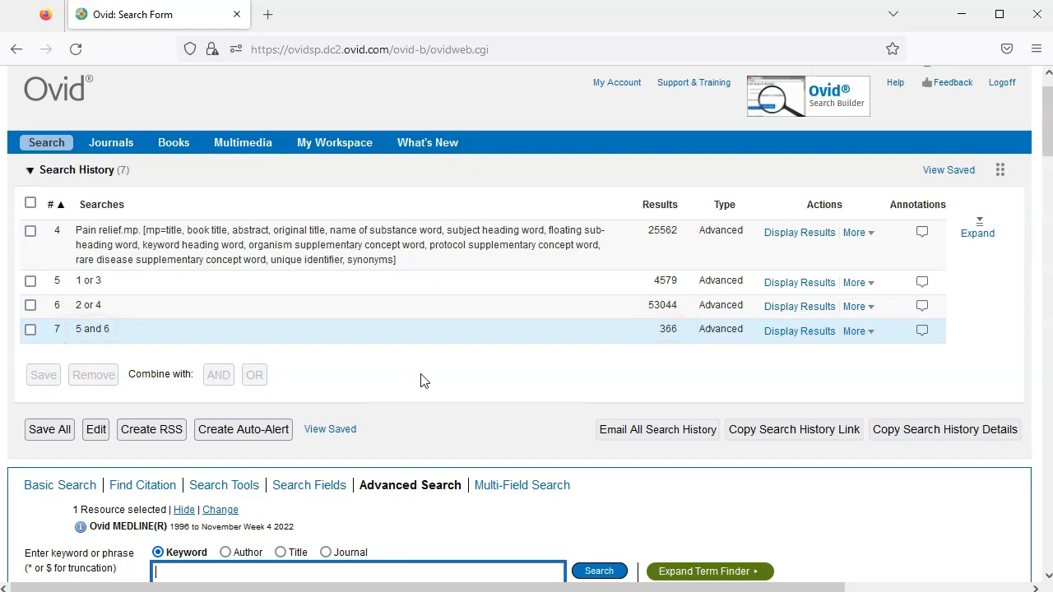
pyautogui.click(798, 330)
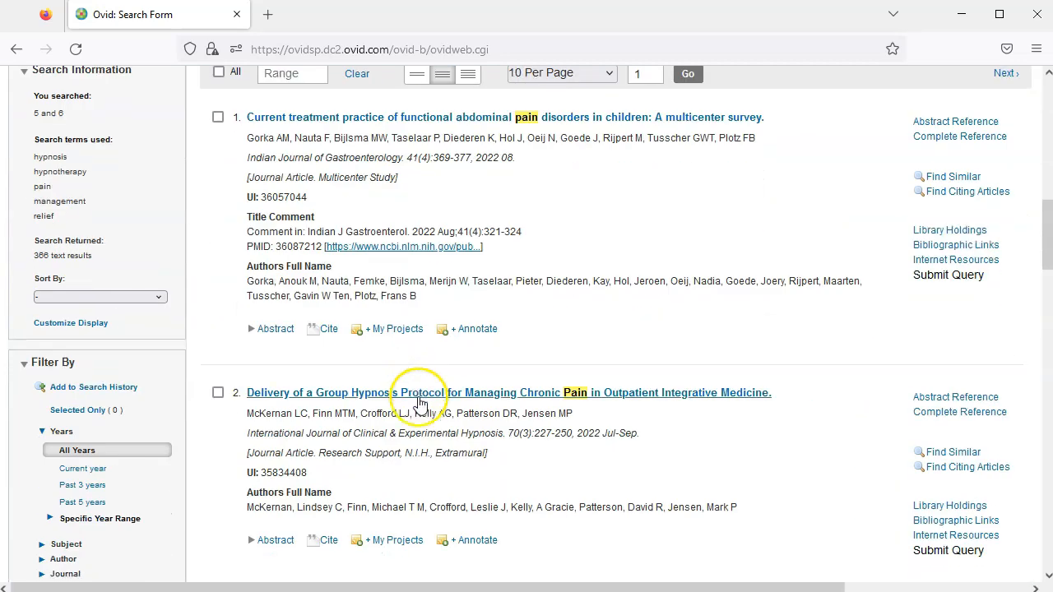
pyautogui.scroll(-3)
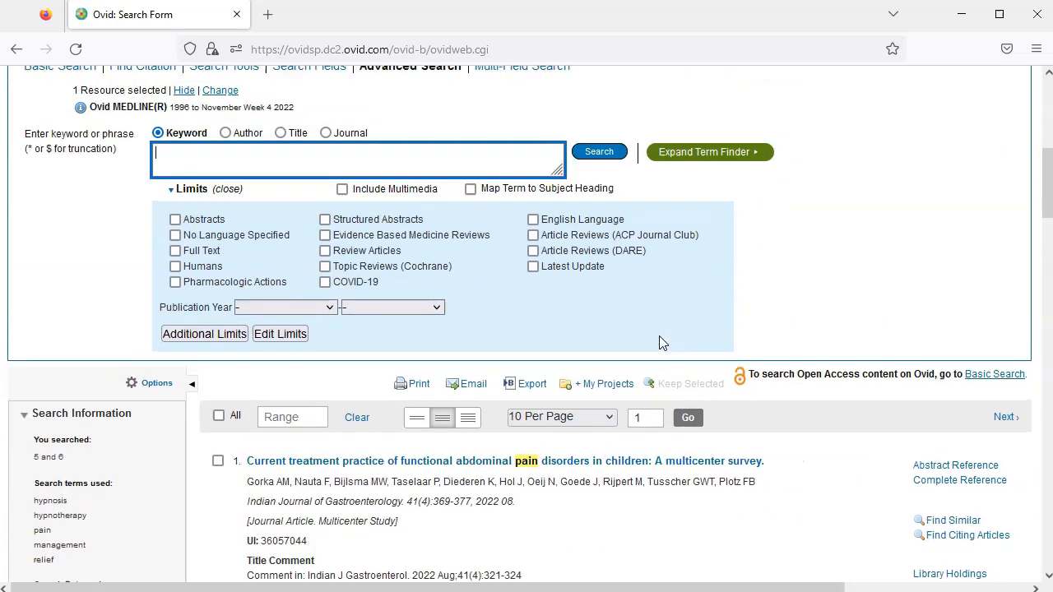
pyautogui.scroll(3)
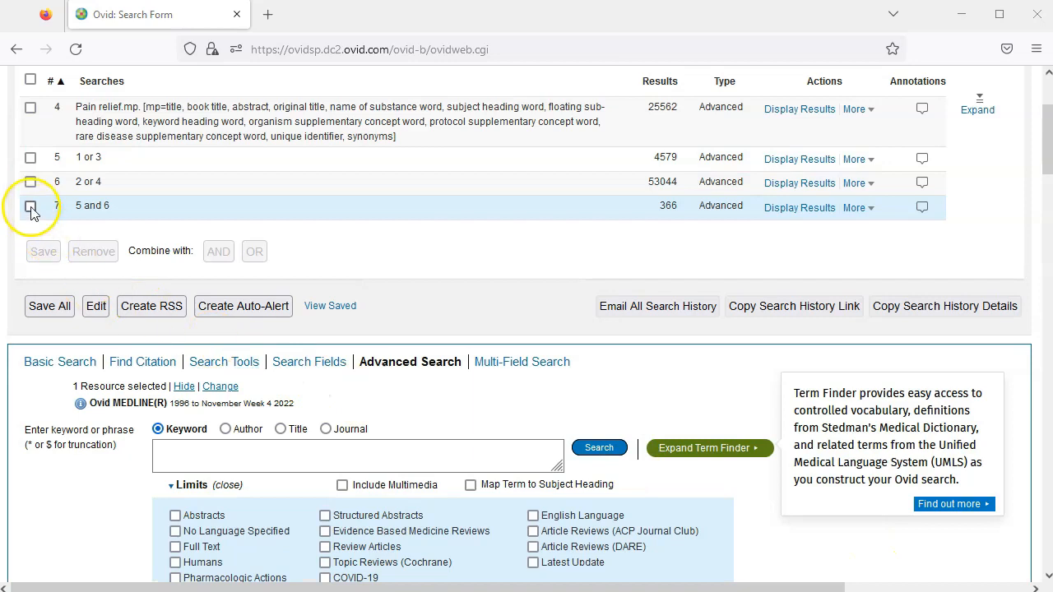
# Step: Limit search 7 to full-text articles for 91 results, then display search 7 results
pyautogui.click(30, 206)
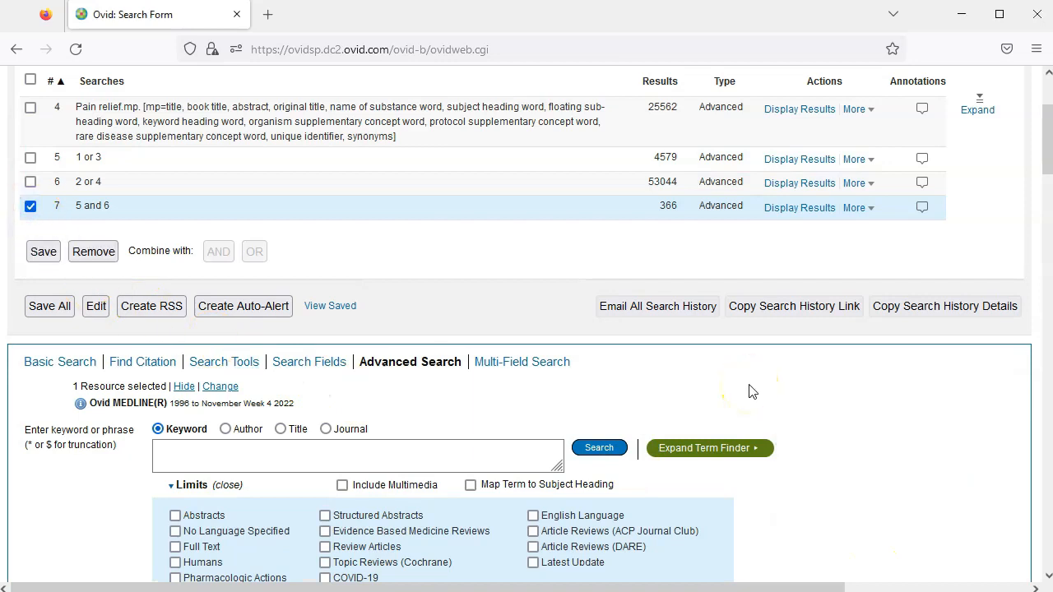
pyautogui.scroll(-3)
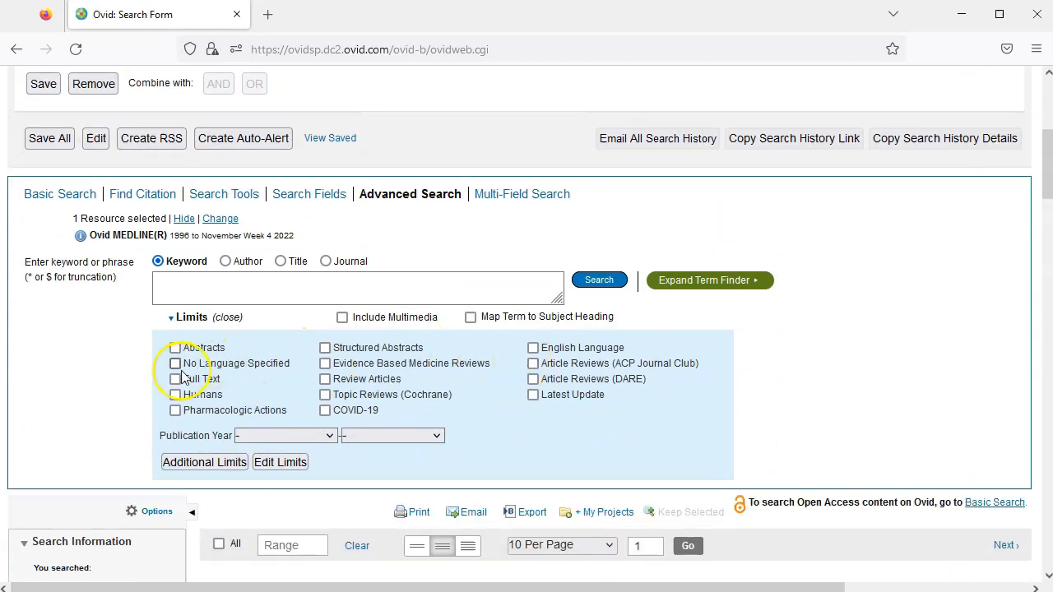
pyautogui.click(176, 378)
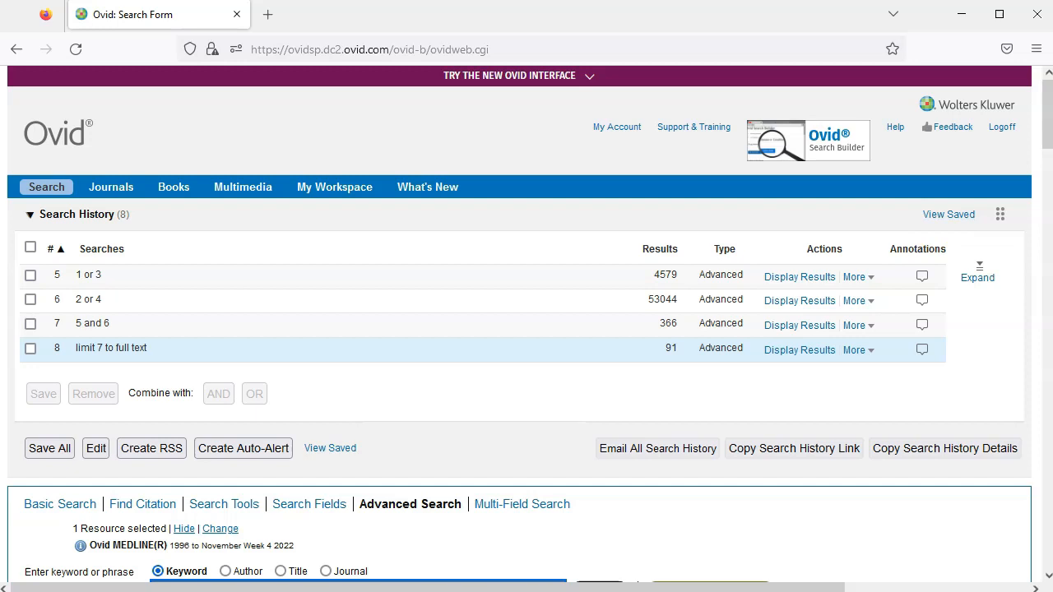
pyautogui.click(799, 325)
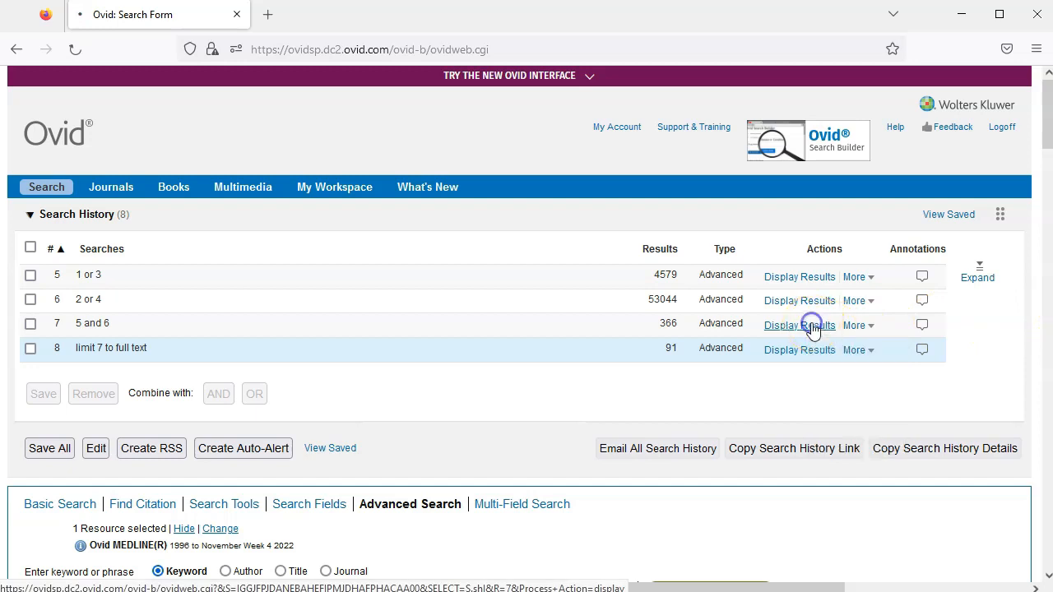
# Step: Open result 9, 'Direct Verbal Suggestibility as a Predictor of Placebo Hypoalgesia Responsiveness'
pyautogui.click(799, 324)
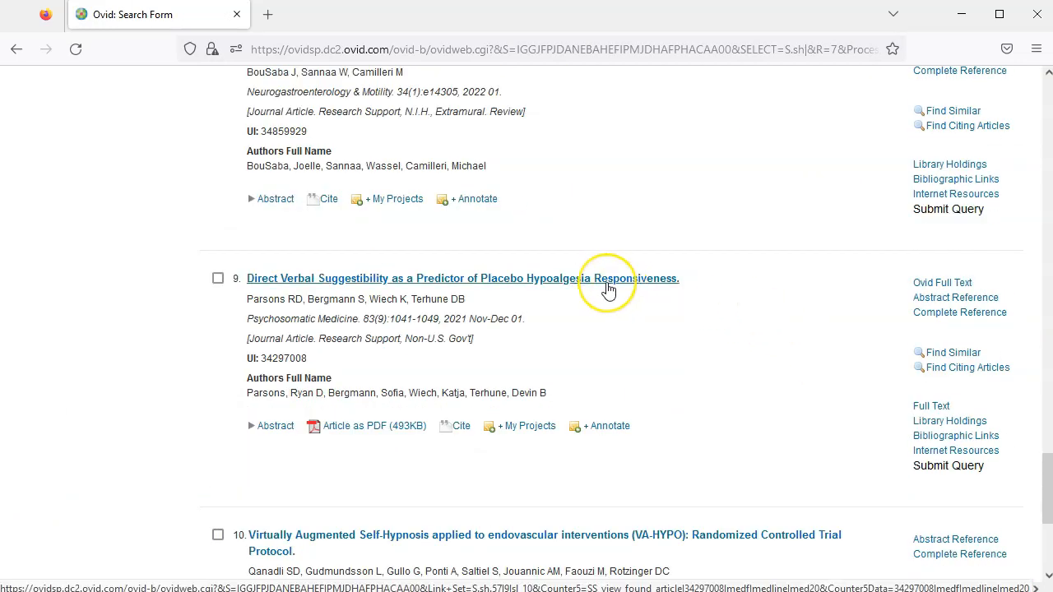
pyautogui.click(462, 278)
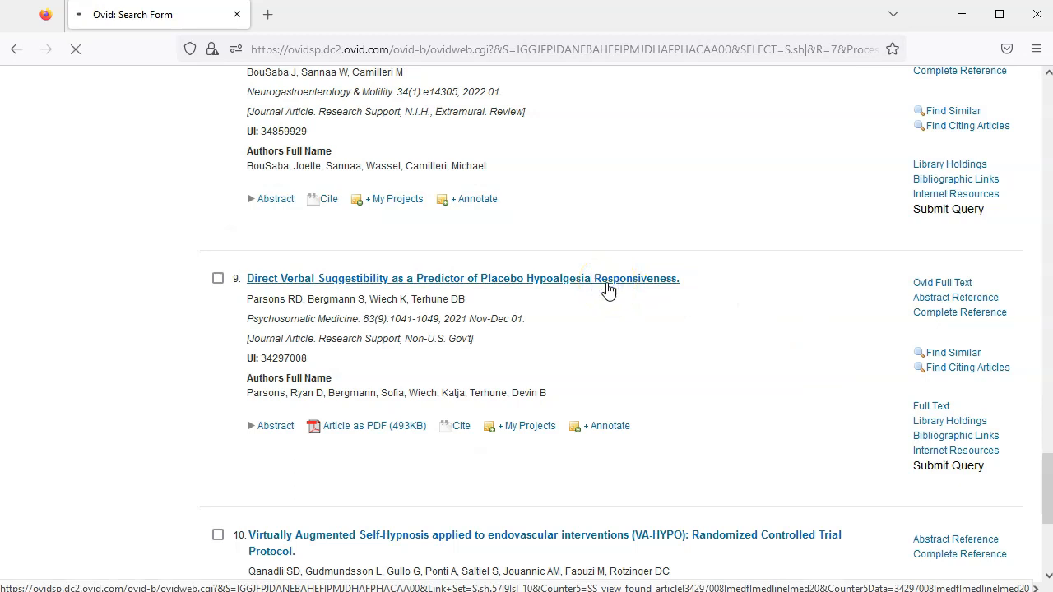
pyautogui.click(461, 278)
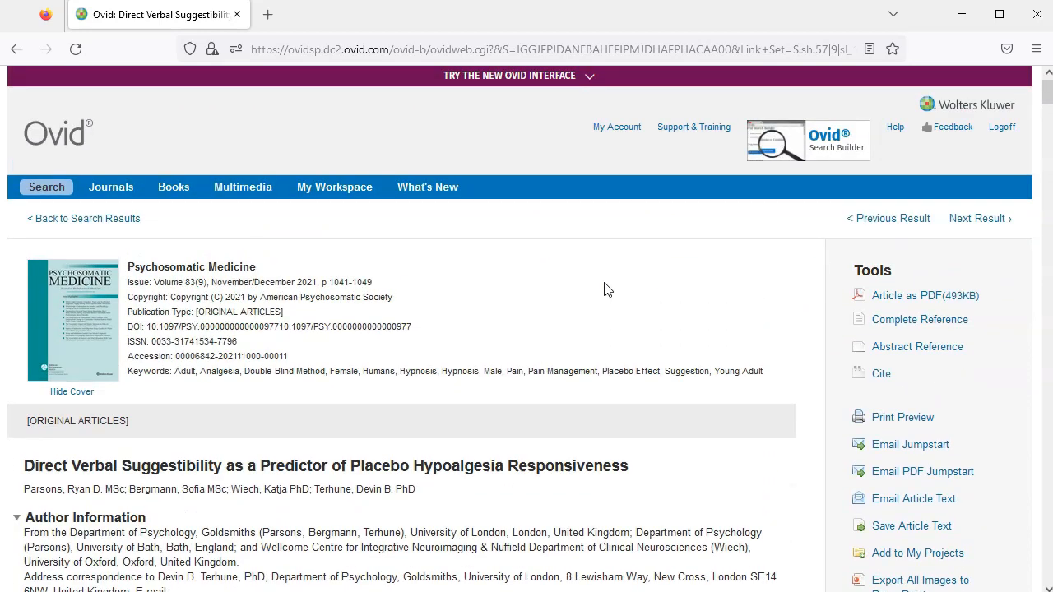
# Step: View the article as PDF, check its citation styles, then get its Email Jumpstart link
pyautogui.click(905, 295)
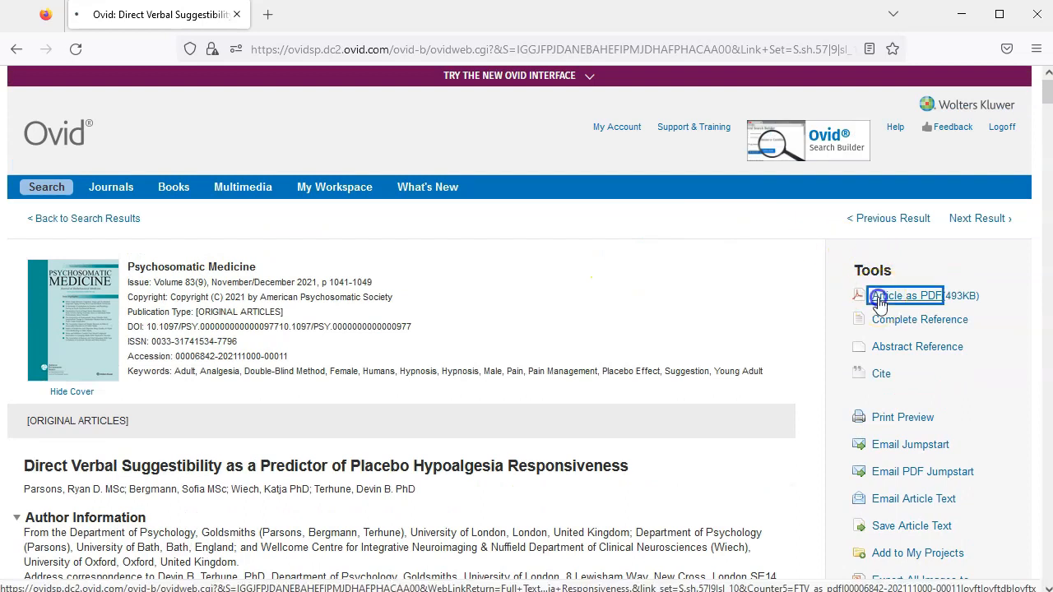
pyautogui.click(905, 295)
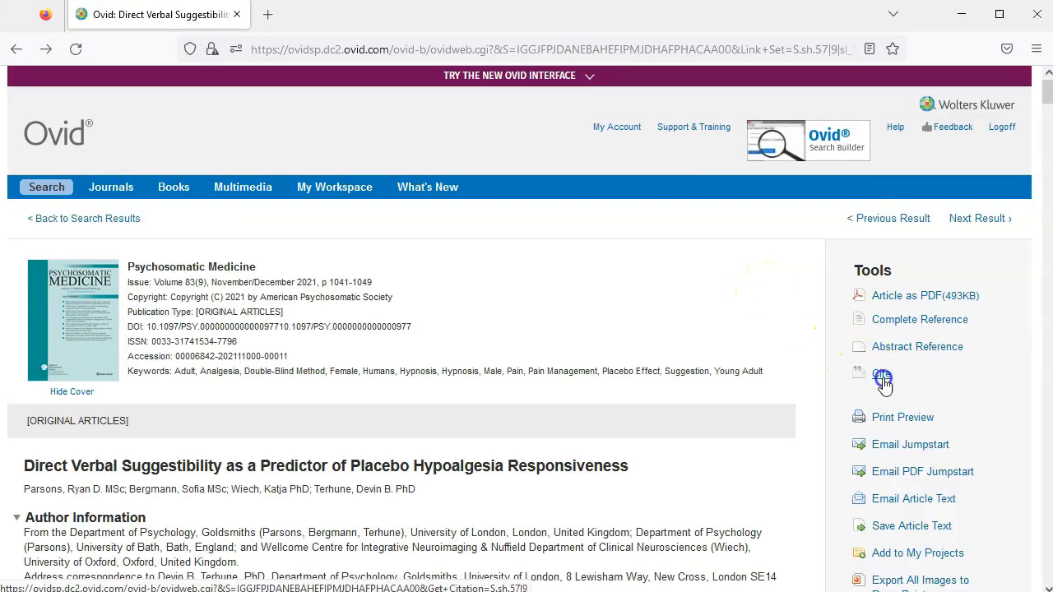
pyautogui.click(881, 374)
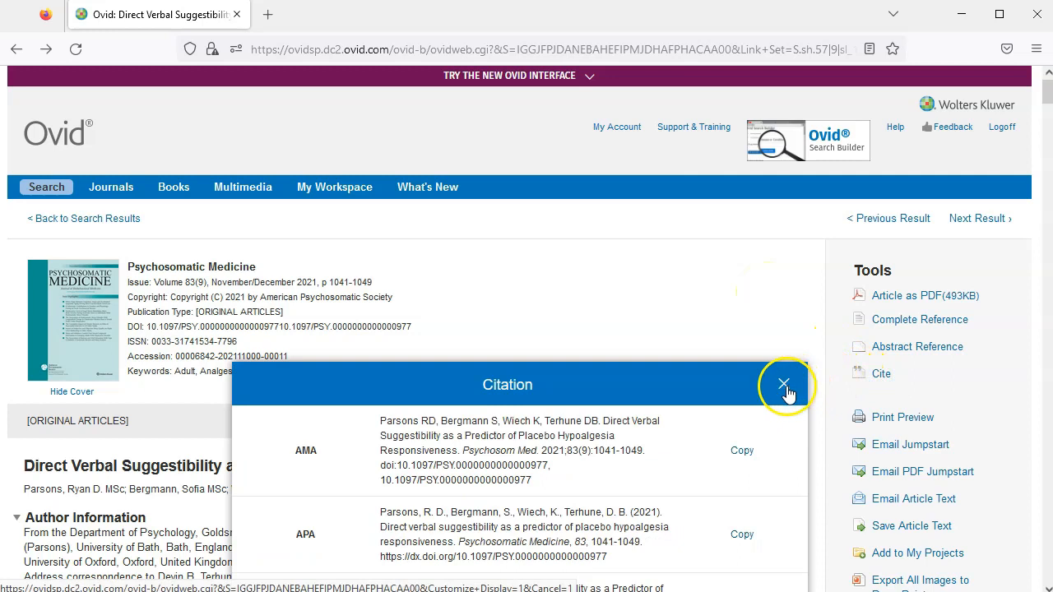
pyautogui.click(782, 384)
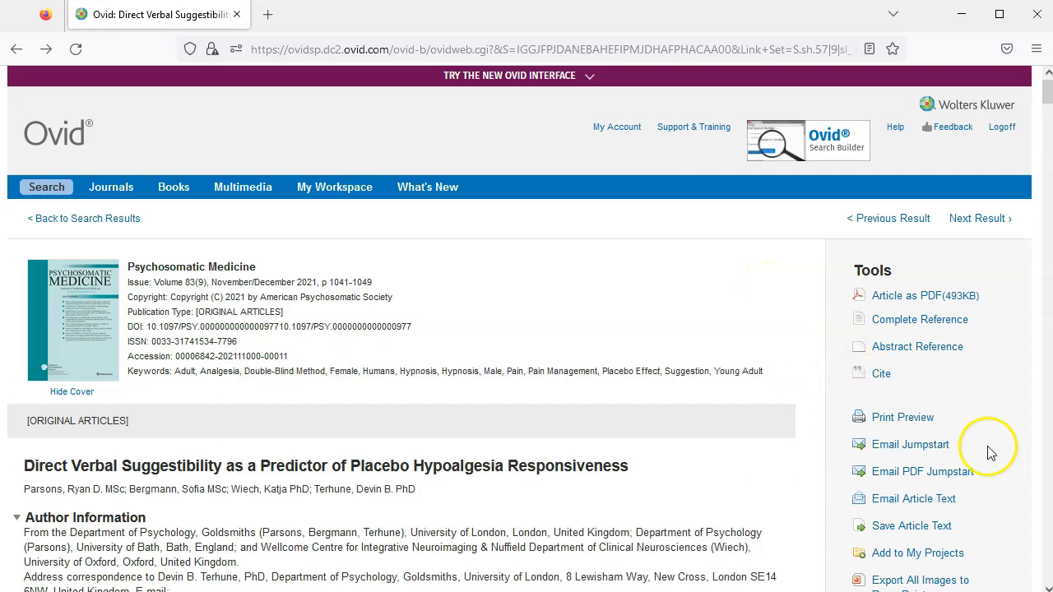
pyautogui.click(909, 444)
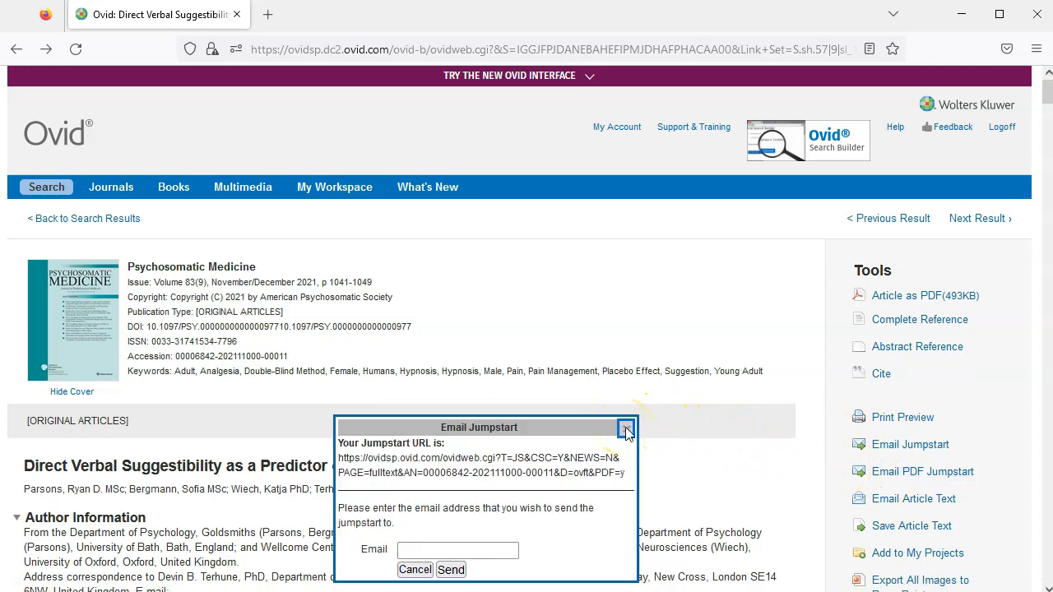
# Step: Close the Email Jumpstart window and go back to the search results list
pyautogui.click(625, 429)
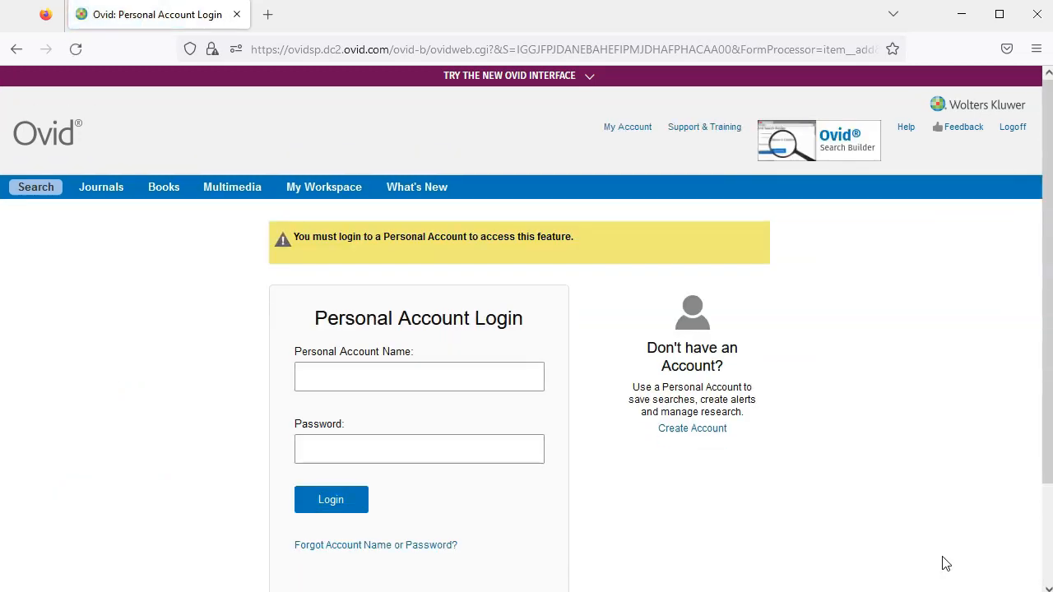
pyautogui.moveTo(222, 117)
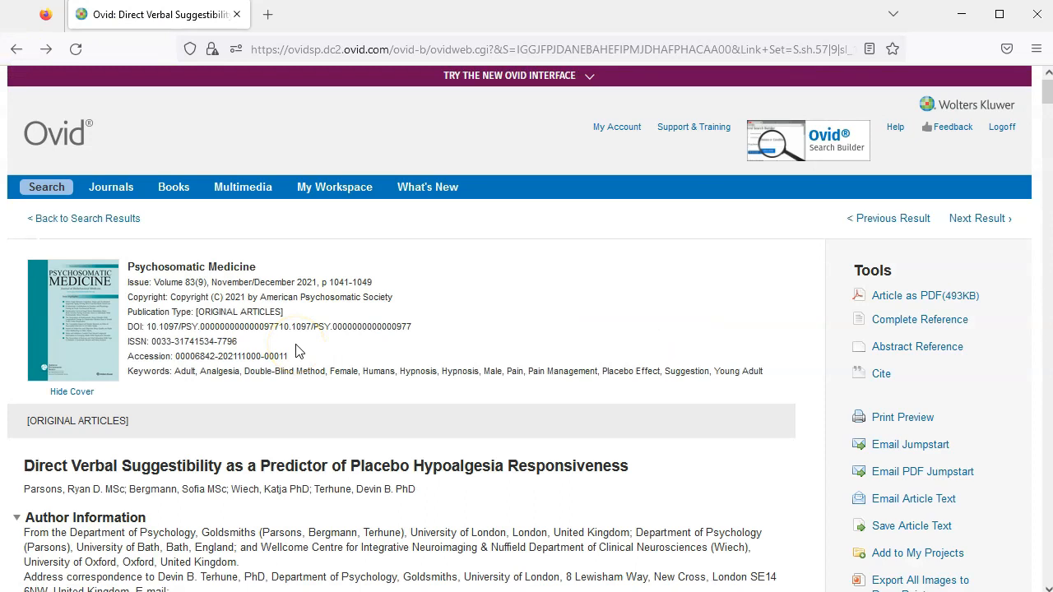
pyautogui.moveTo(115, 218)
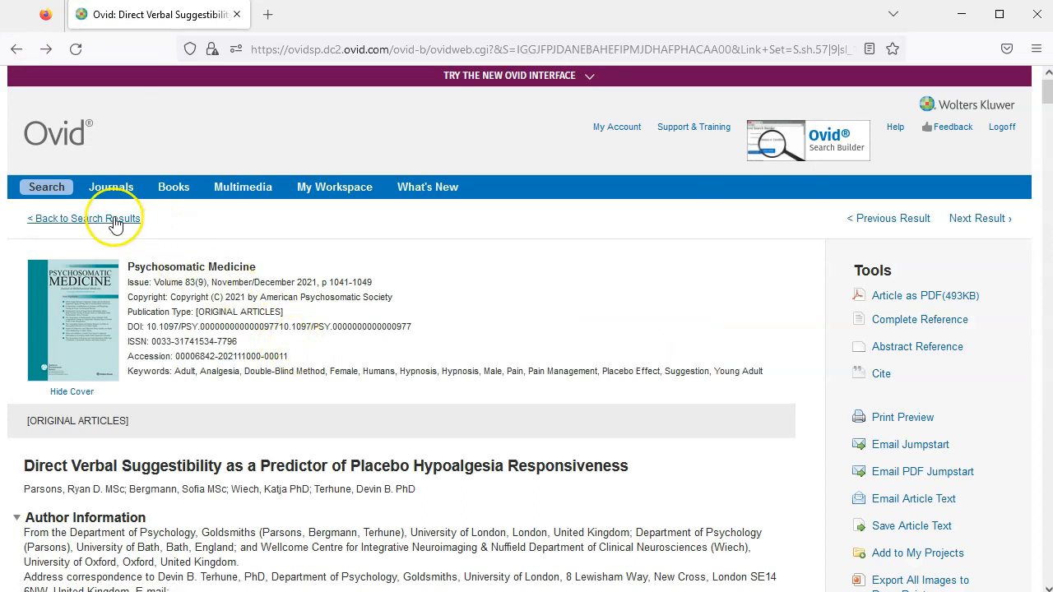
pyautogui.click(82, 218)
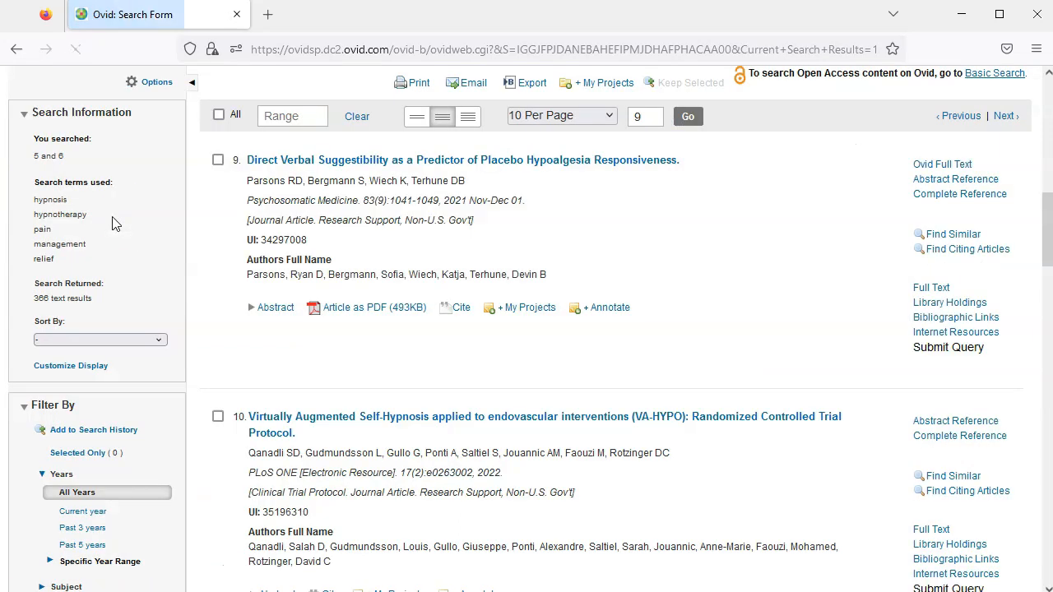